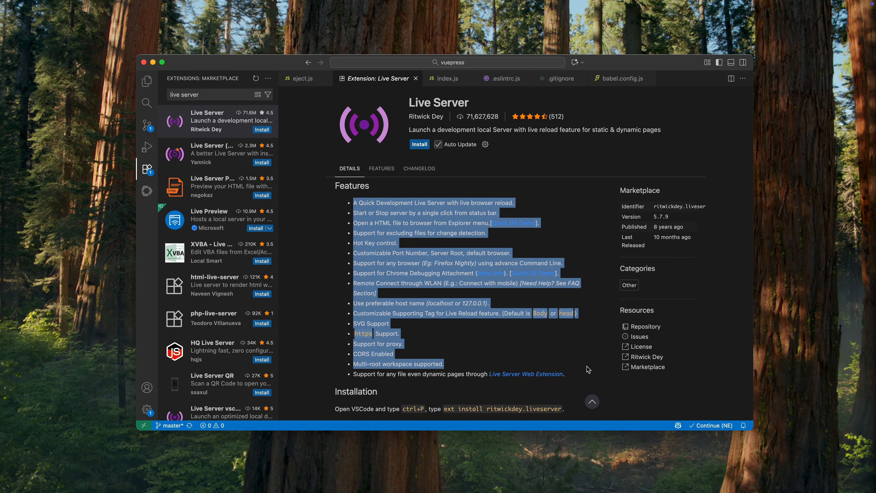
Filter the extensions catalog by "live" so LiveServer v0.3.1 is listed first
click(587, 369)
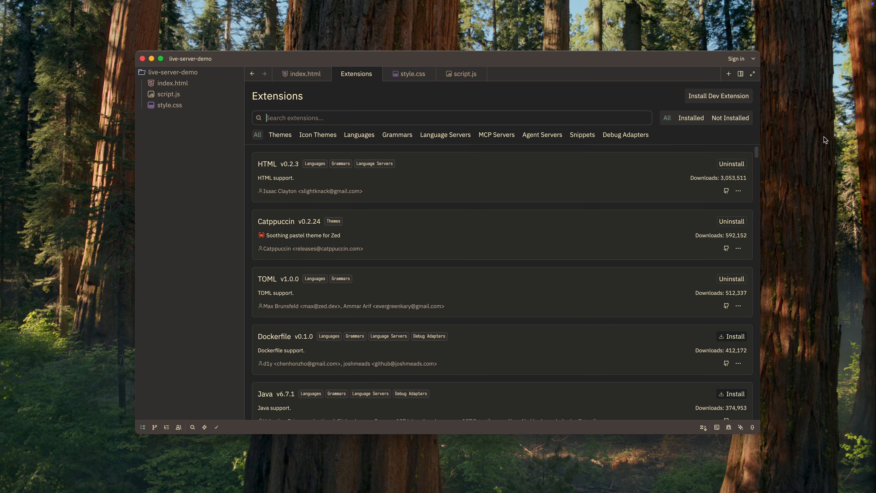
text(live)
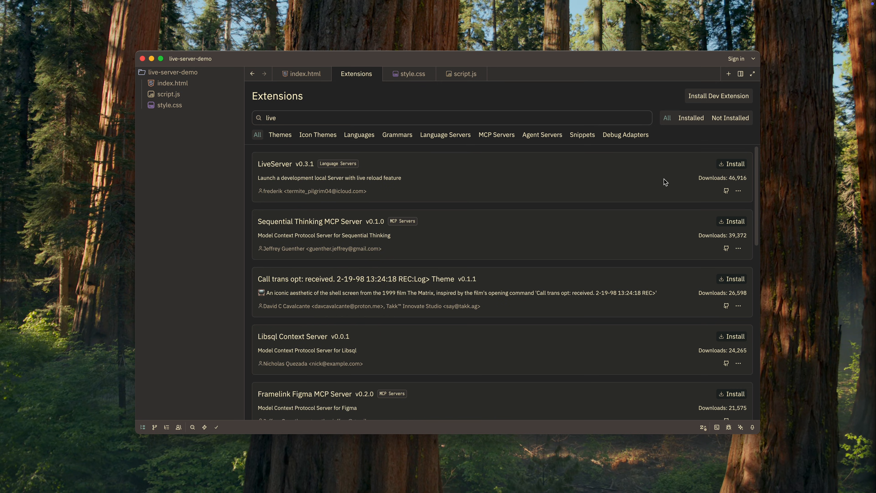
mouse_move(544, 181)
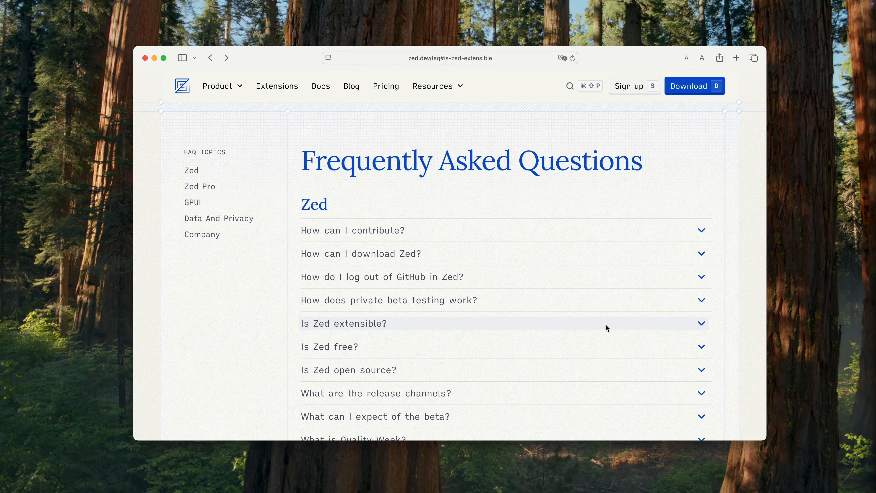
Expand the 'Is Zed extensible?' FAQ answer that links to the Roadmap page
click(344, 324)
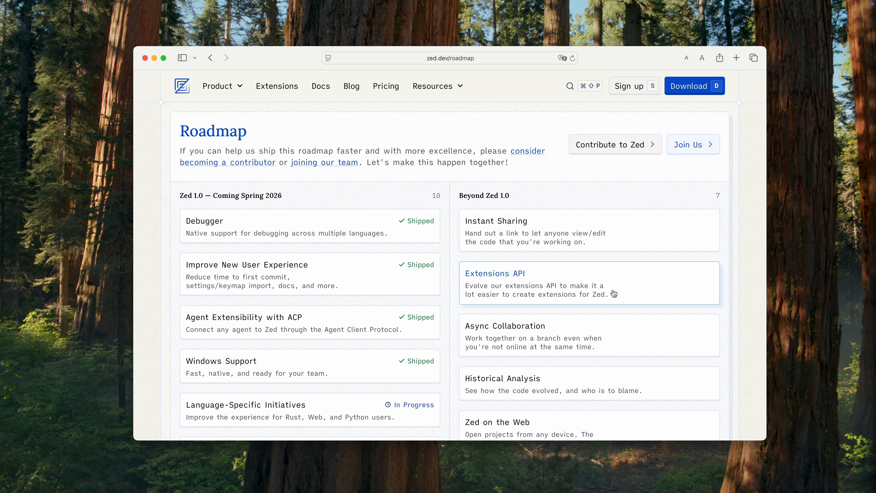
mouse_move(629, 286)
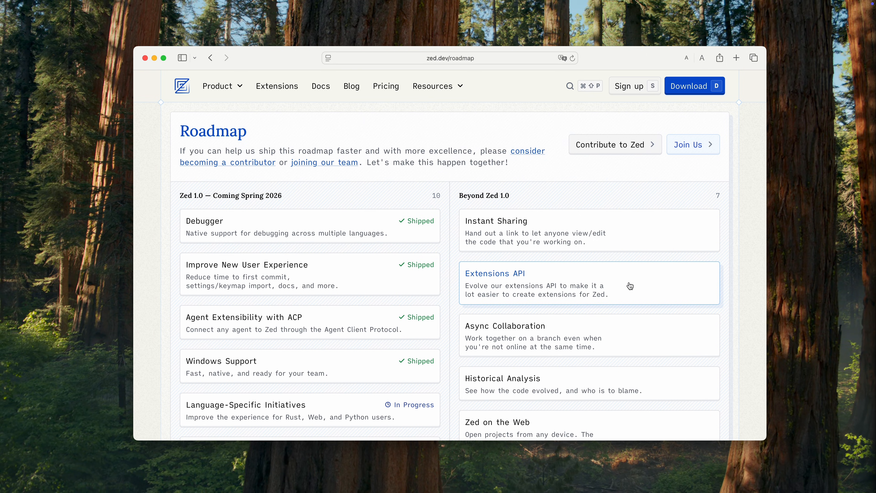
mouse_move(735, 302)
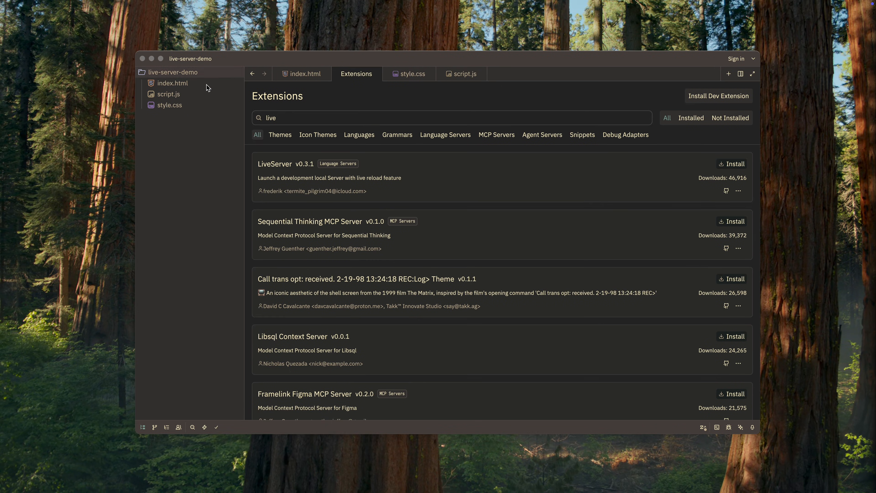
mouse_move(674, 174)
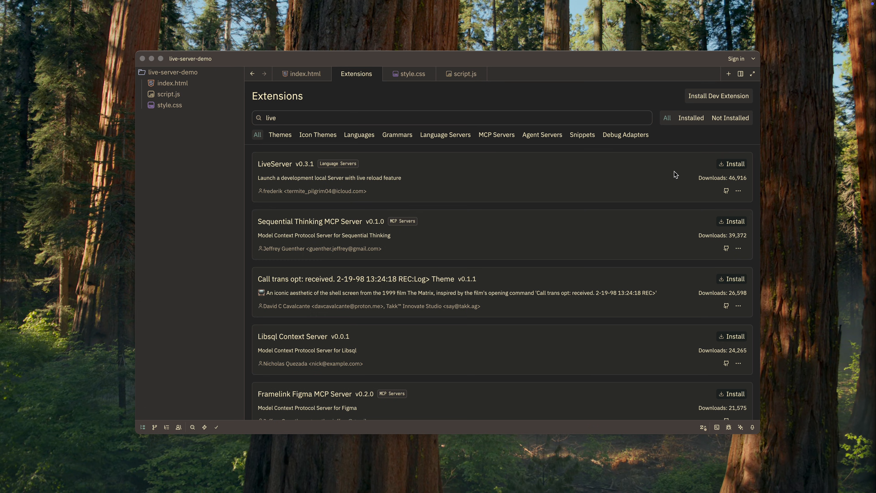
Open the LiveServer extension's GitHub repository from its catalog card
click(731, 163)
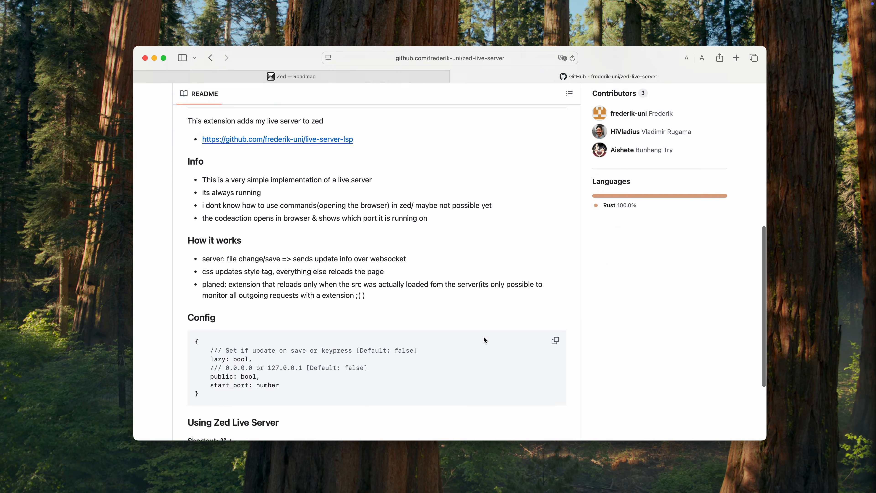
Scroll the zed-live-server README to the Config and Using Zed Live Server sections
scroll(down, 3)
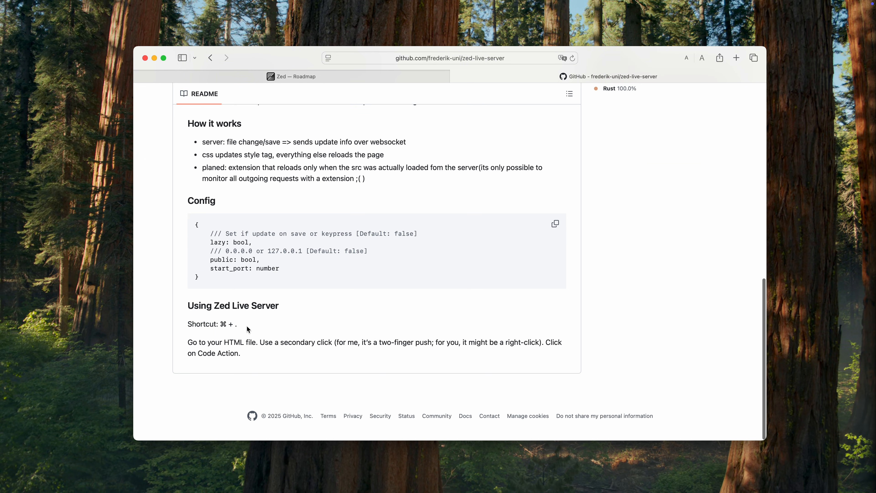
mouse_move(155, 61)
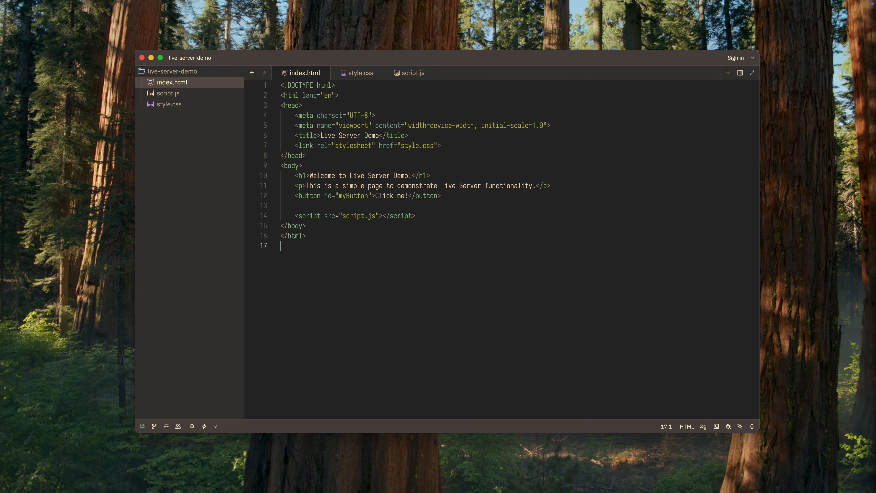
Run the Live Server code action (Cmd+.) on index.html so it loads in Chrome
key(cmd+.)
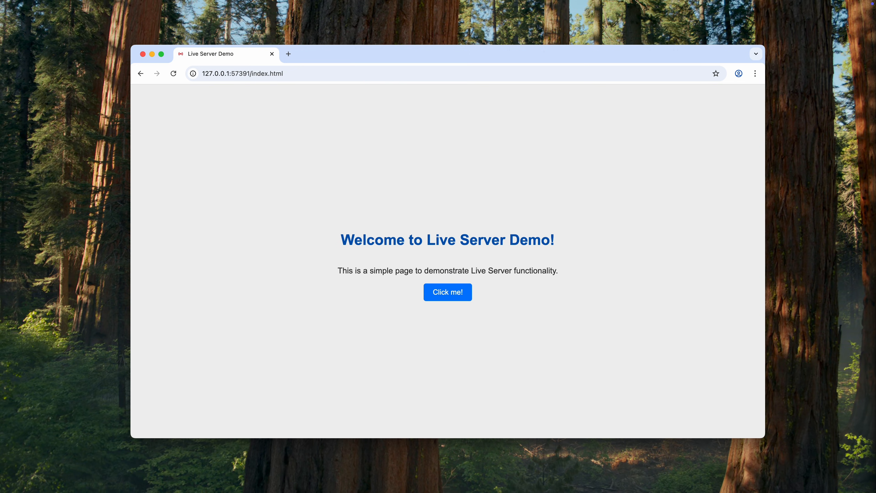
mouse_move(583, 351)
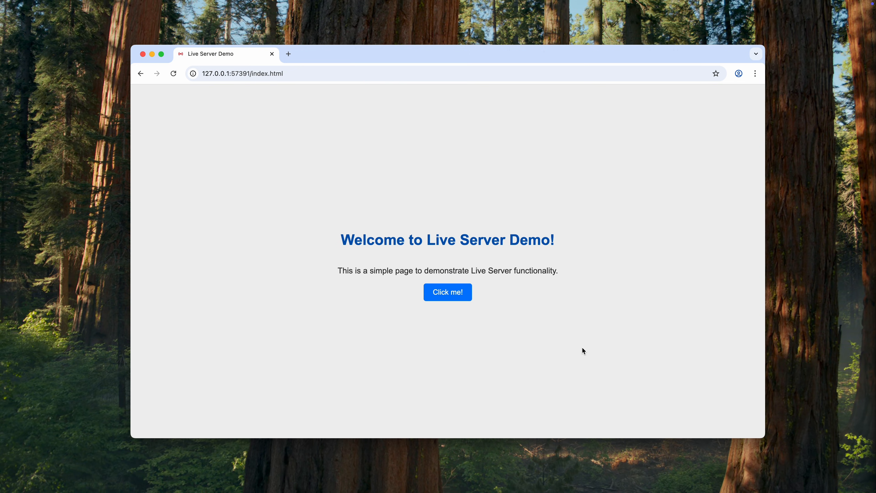
click(447, 291)
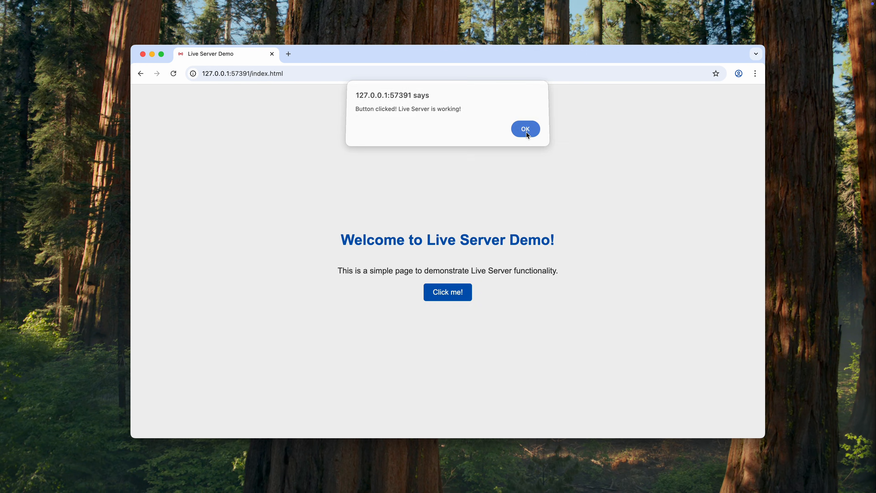
click(525, 128)
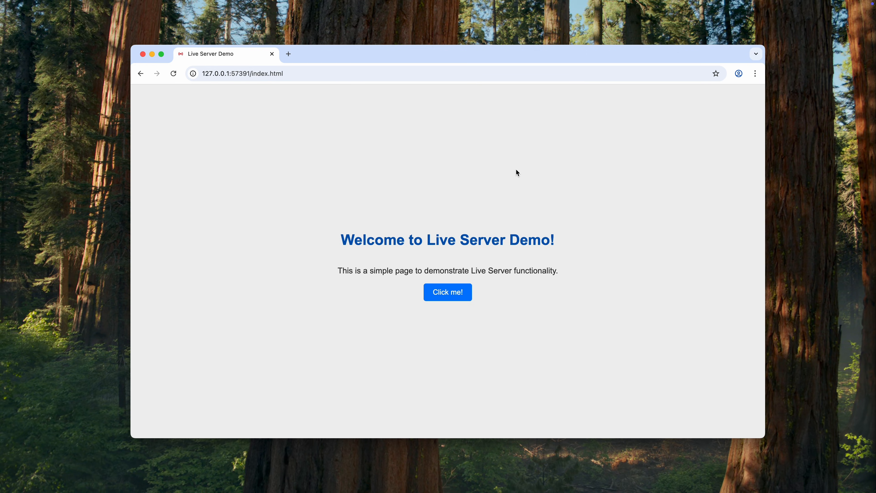
mouse_move(169, 74)
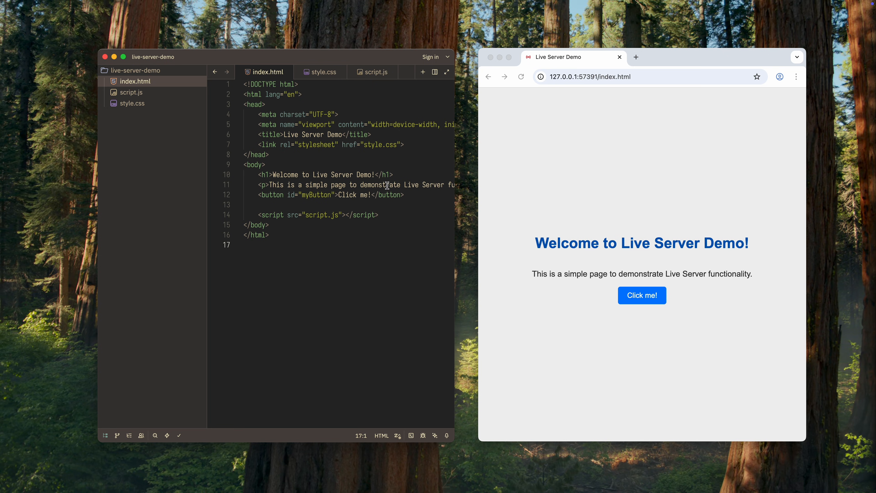
Append '!!' to the h1 heading and add a <p>test</p> paragraph in index.html
text(!!)
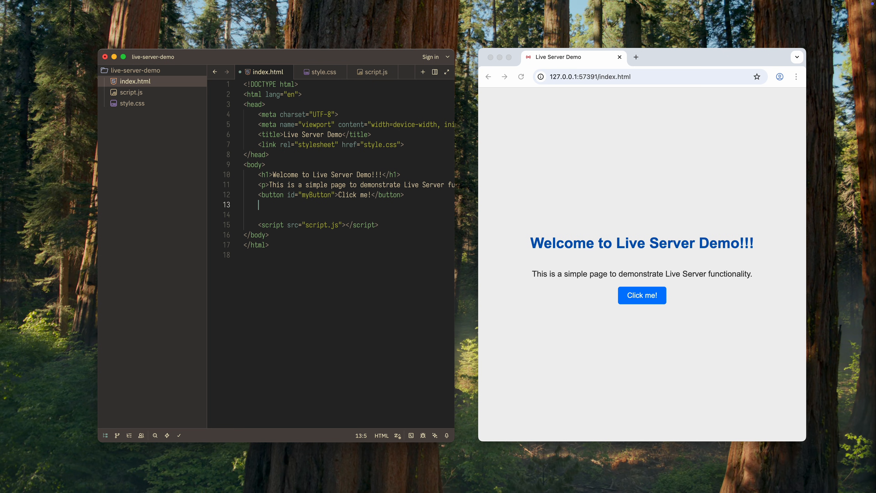
text(<p>test</p>)
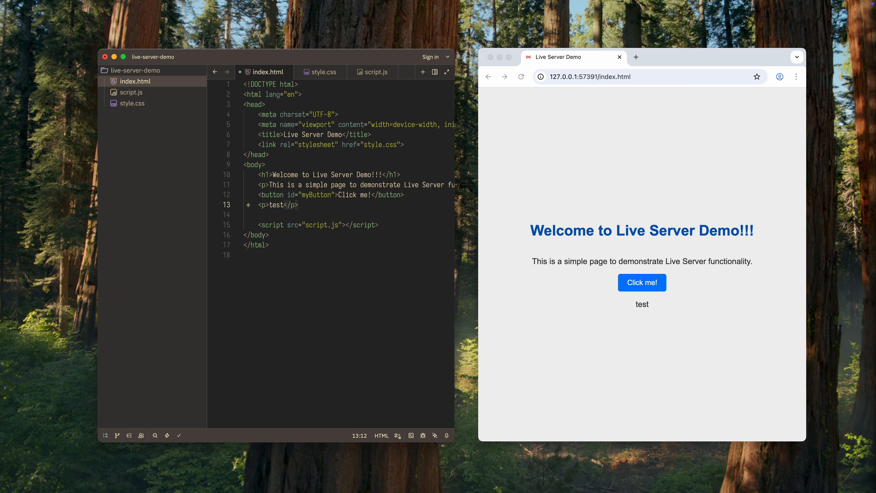
mouse_move(386, 150)
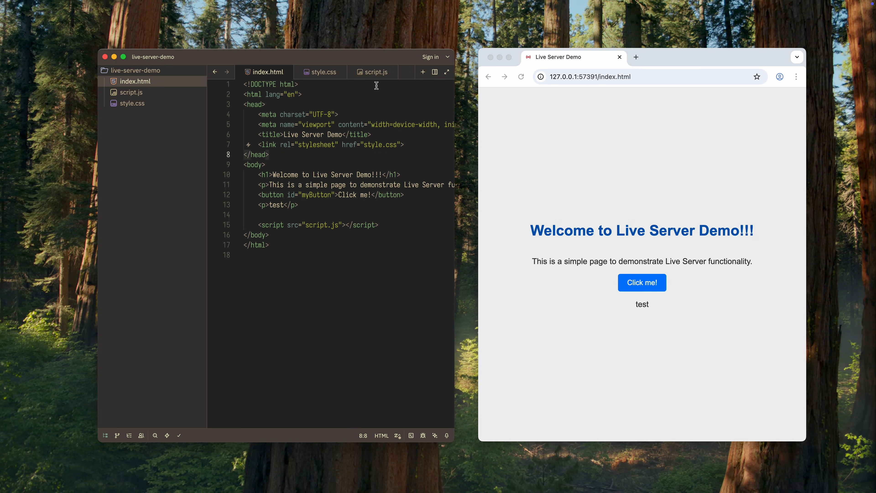
Prefix the script.js alert with 'Test - ' and confirm the page's button shows the updated alert
click(372, 71)
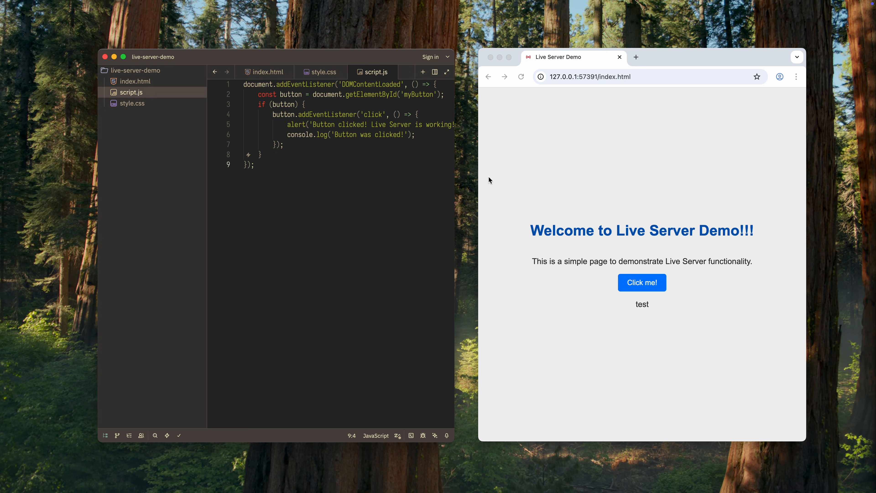
click(641, 282)
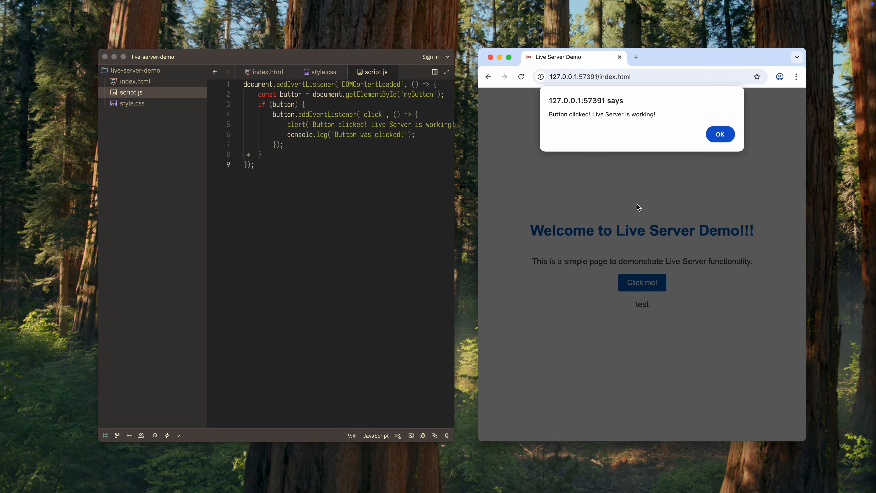
click(719, 134)
text(Test - )
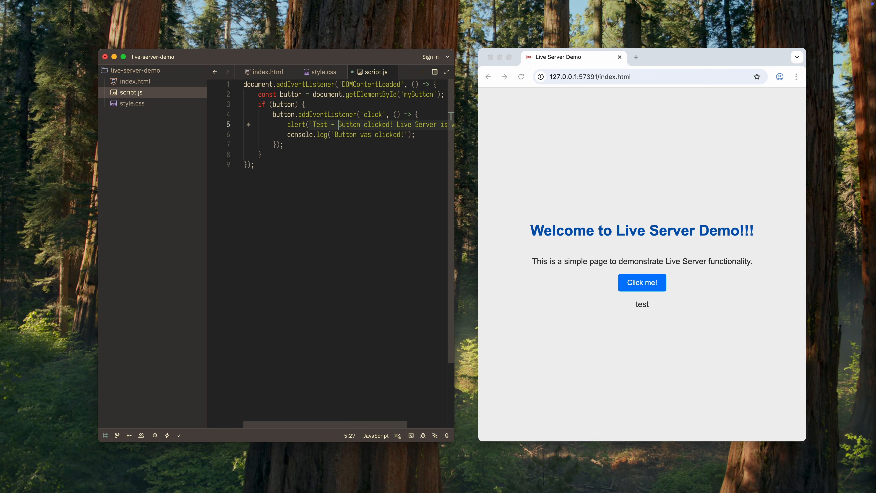
click(642, 282)
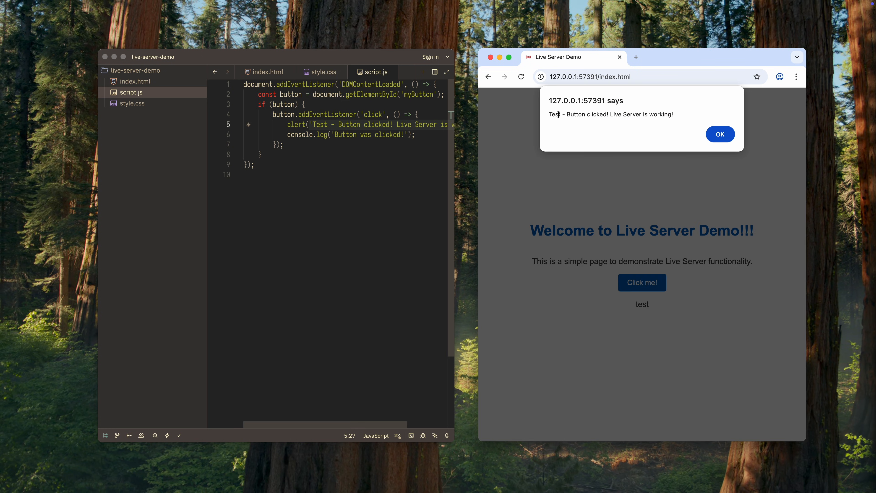
click(719, 134)
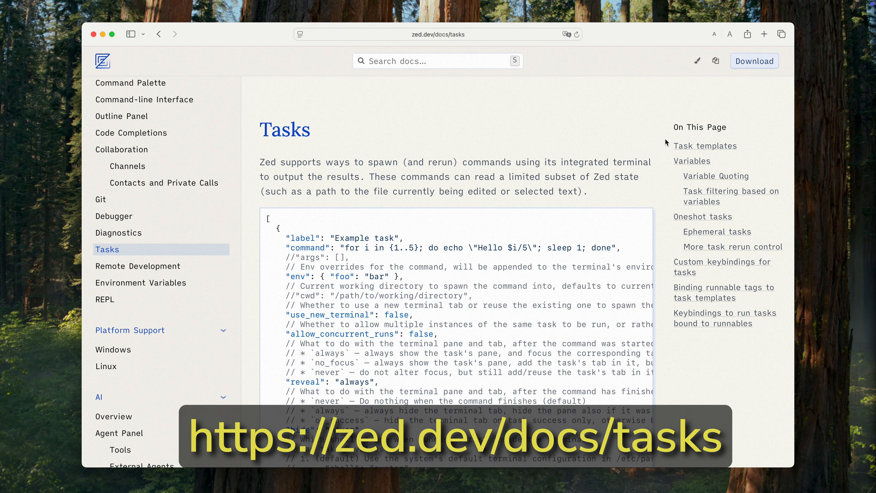
Scroll the Tasks docs to where global and project tasks.json locations are explained and highlight that passage
scroll(down, 3)
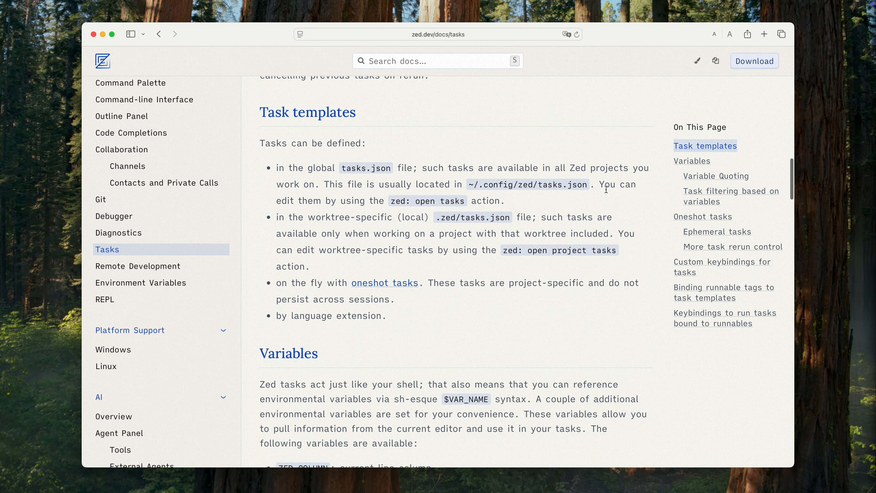
scroll(down, 3)
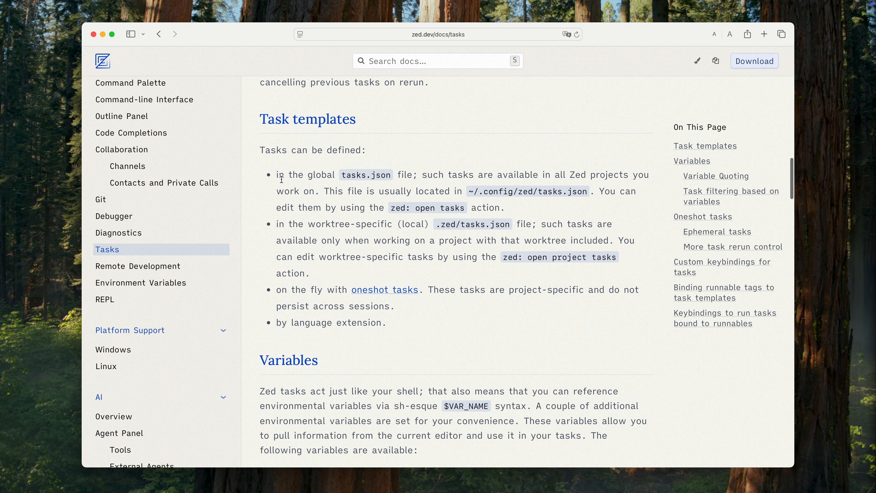
drag(279, 174, 463, 192)
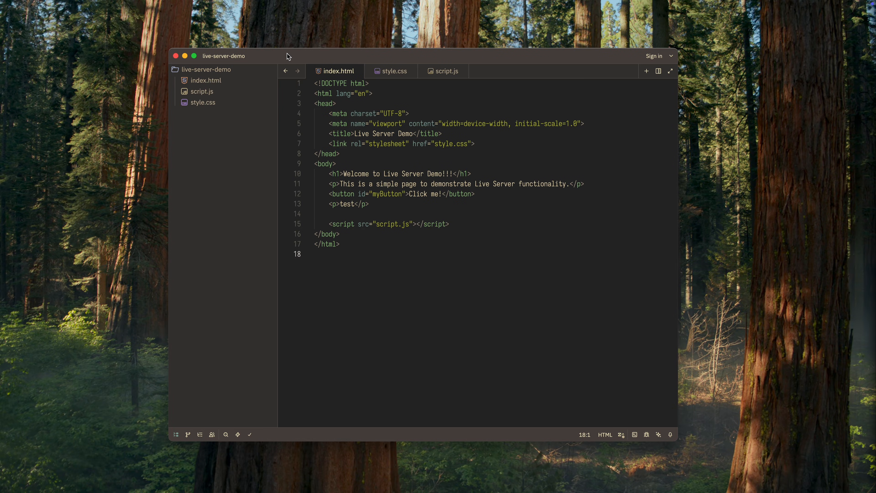
Create the .zed folder whose tasks.json defines a Live Server task running python3 -m http.server 8000
text(.ze)
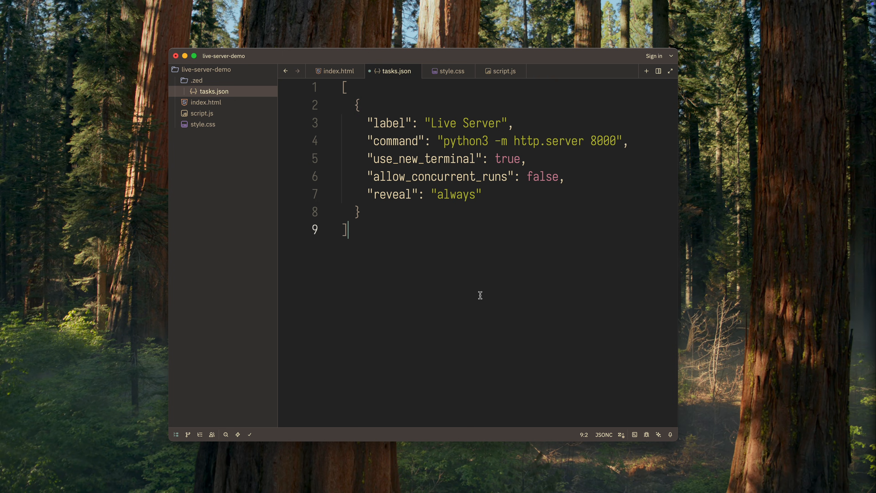
mouse_move(648, 133)
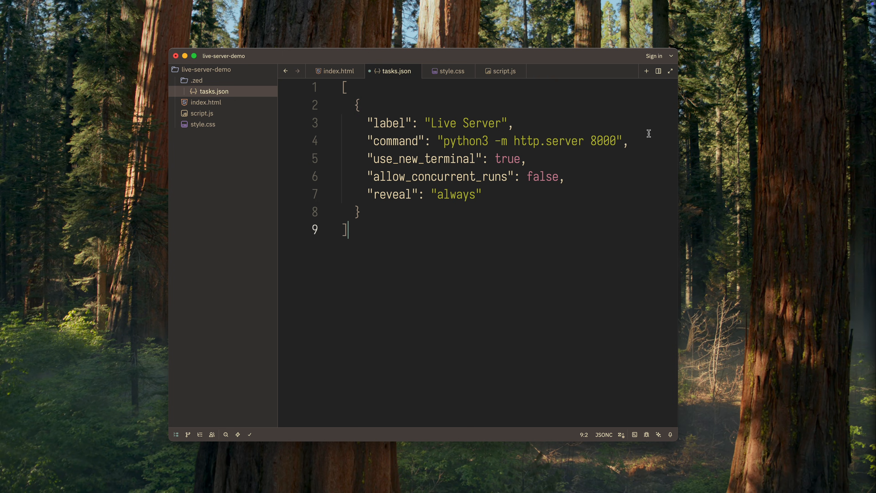
mouse_move(647, 140)
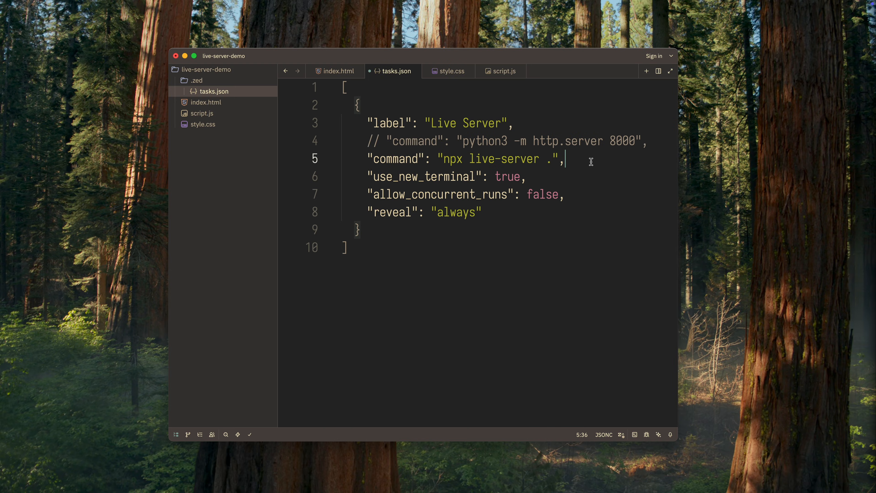
Add commented-out npx live-server and bun x live-server --port=5500 commands, leaving bun run dev active
text("command": "npx live-server .",)
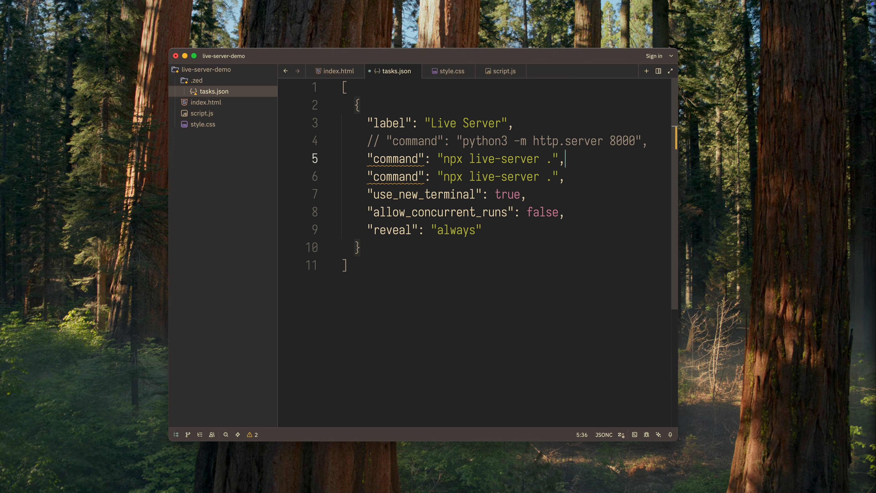
text(//)
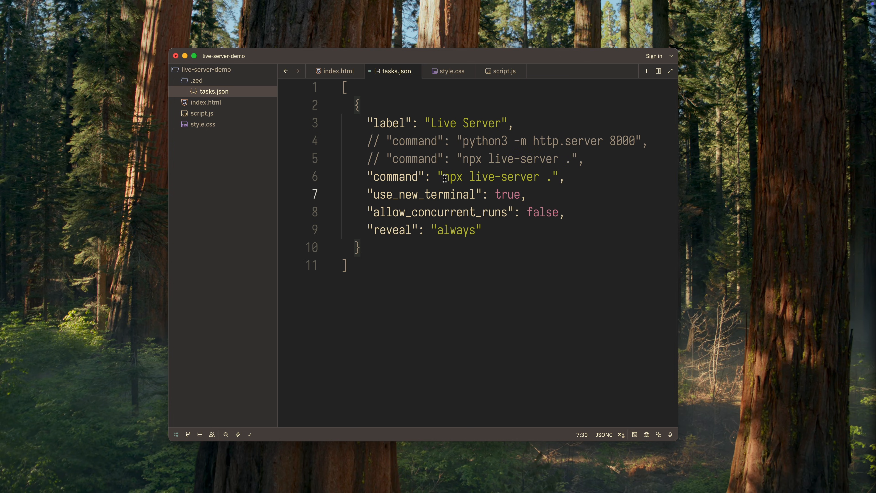
drag(443, 176, 547, 177)
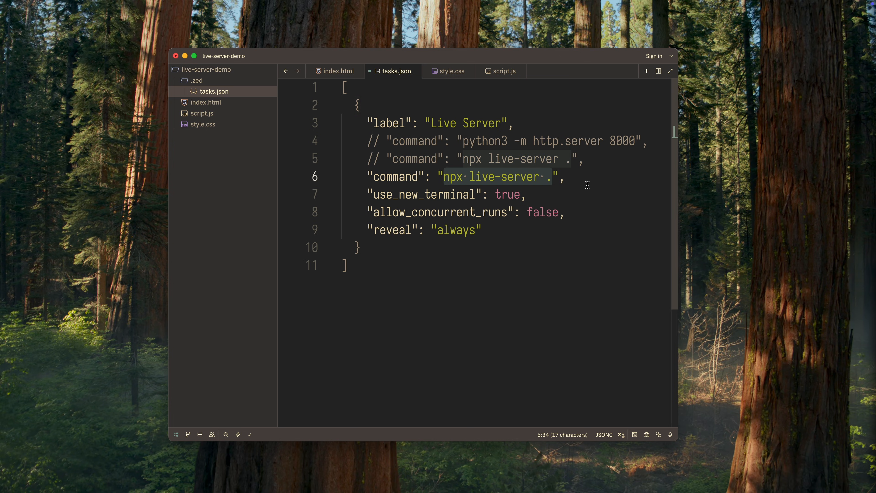
text(bun x live-server . --port=5500)
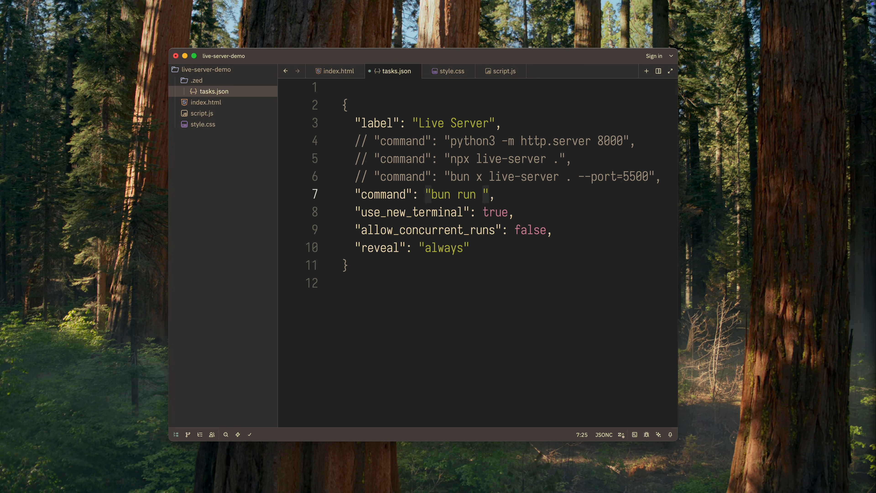
text(dev)
text(])
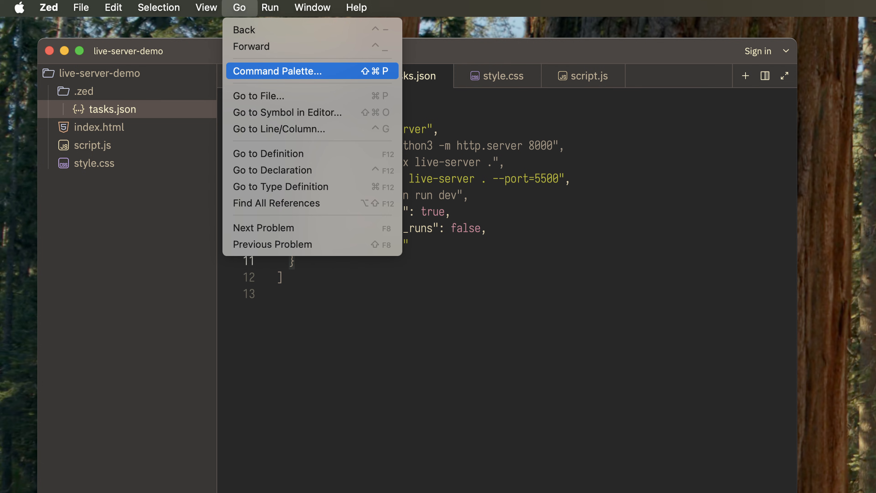
Bring up the command palette and choose task: spawn to launch the Live Server task
click(269, 7)
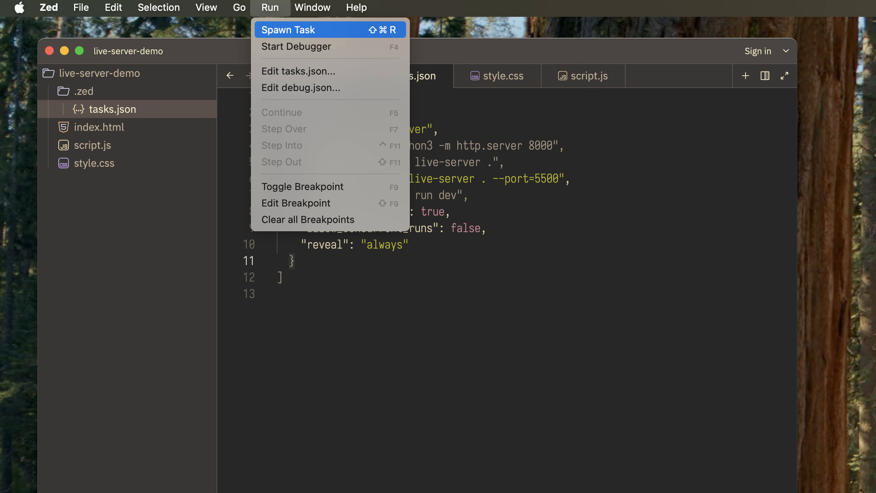
click(288, 30)
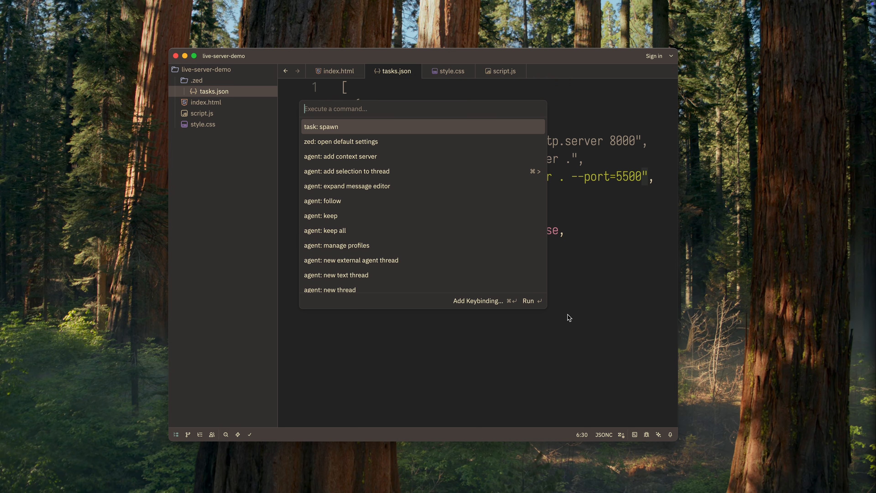
mouse_move(368, 129)
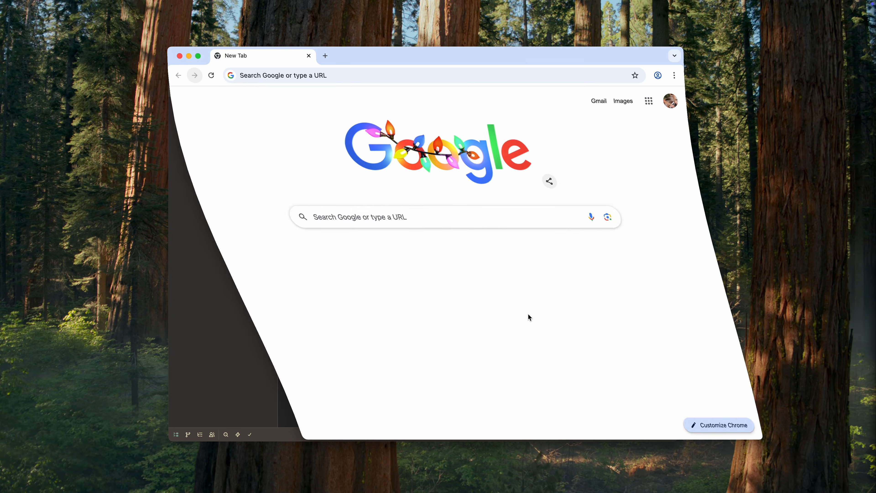
Load the Live Server Demo page at 127.0.0.1:5500 in Chrome beside Zed
text(127.0.0.1:5500)
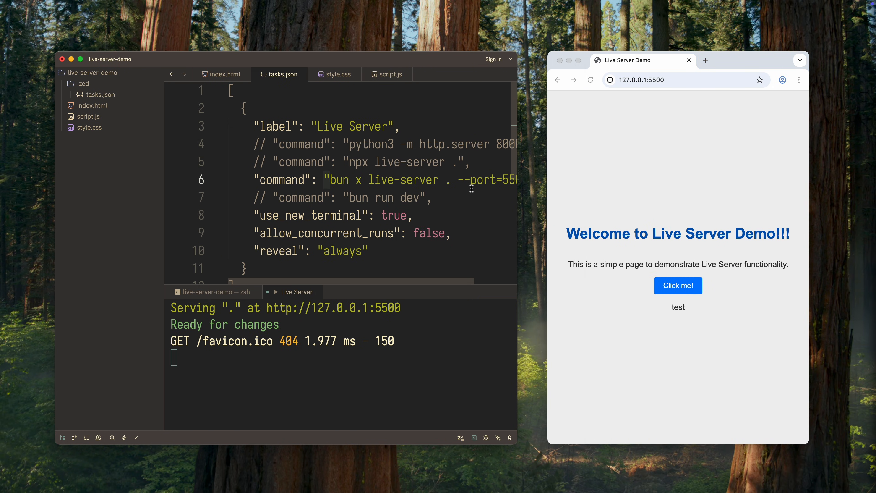
Edit index.html to add the paragraph 'second test', then view script.js, with Chrome auto-reloading
click(225, 74)
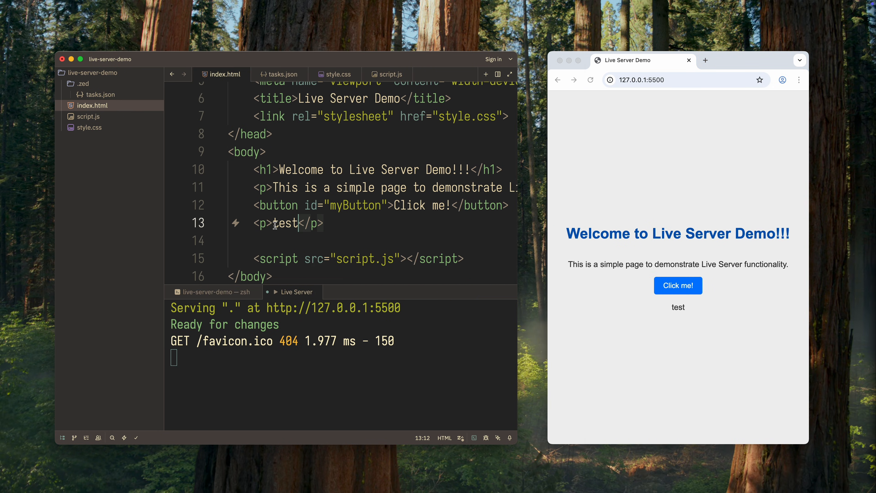
text(second)
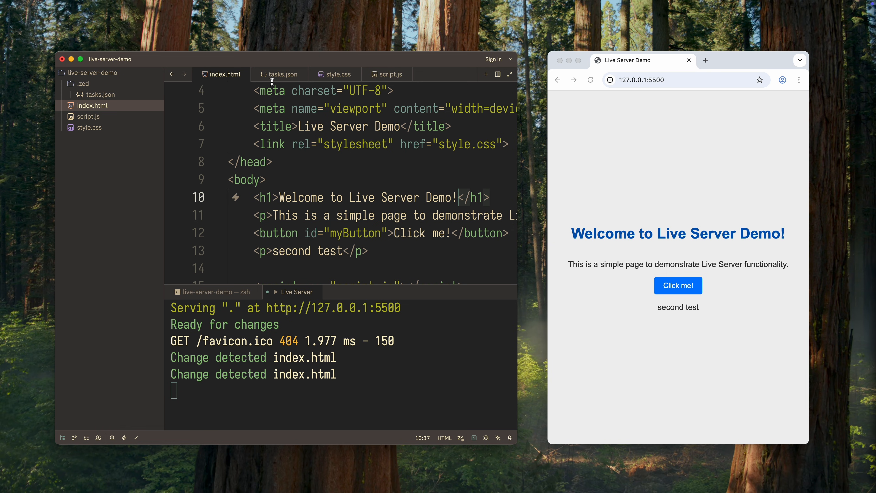
click(390, 74)
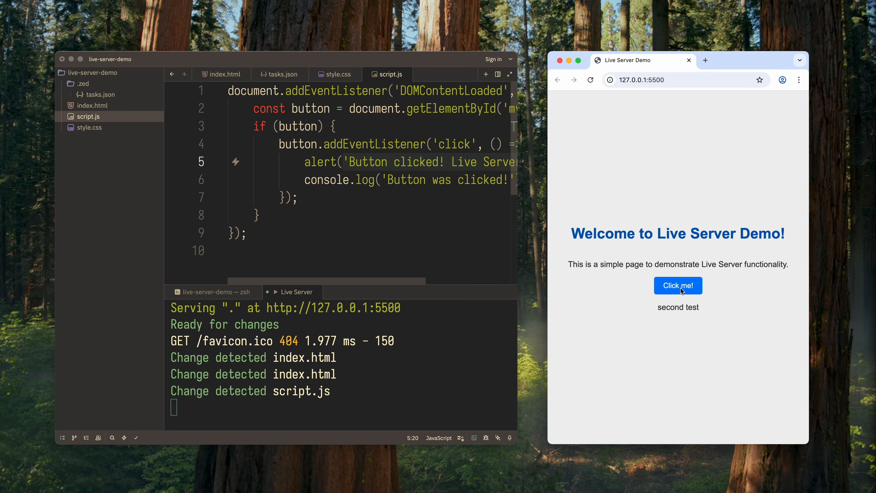
Verify the reloaded page's Click me! button shows the Live Server is working alert and dismiss it
click(677, 285)
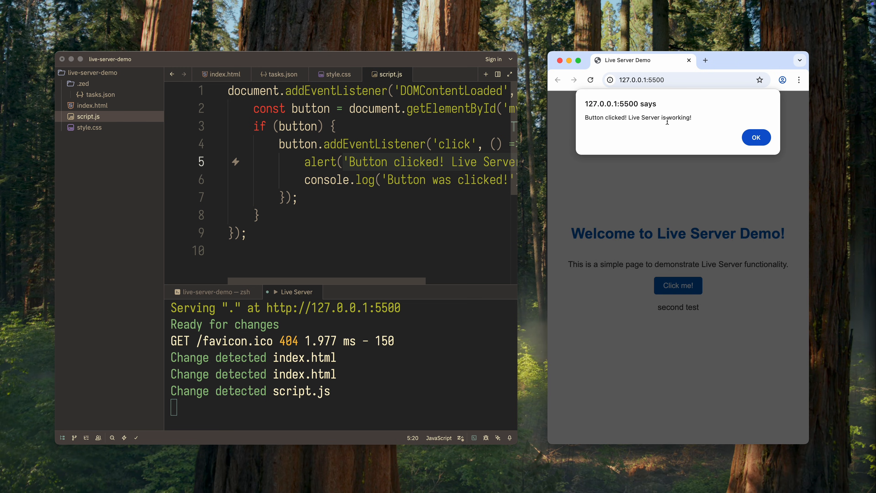
click(756, 138)
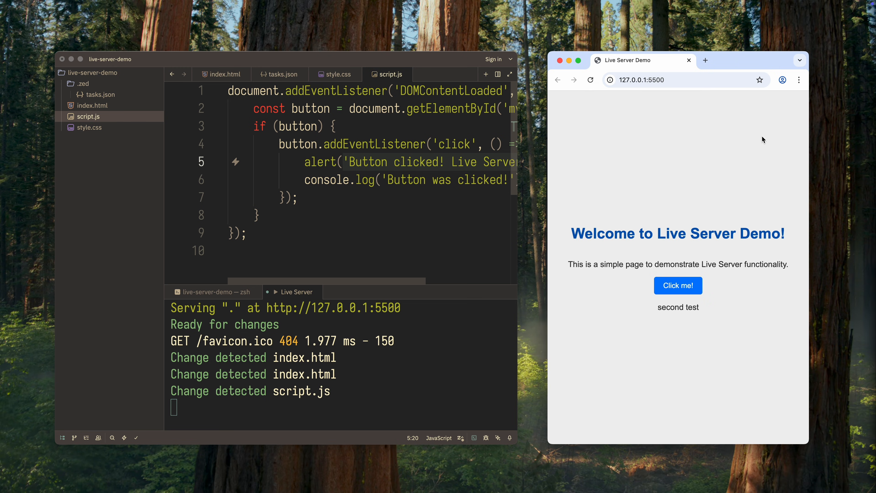
mouse_move(289, 89)
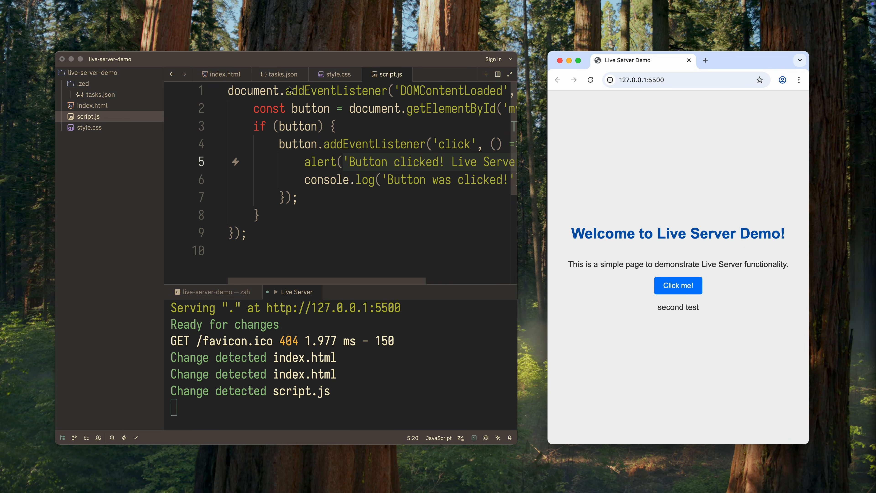